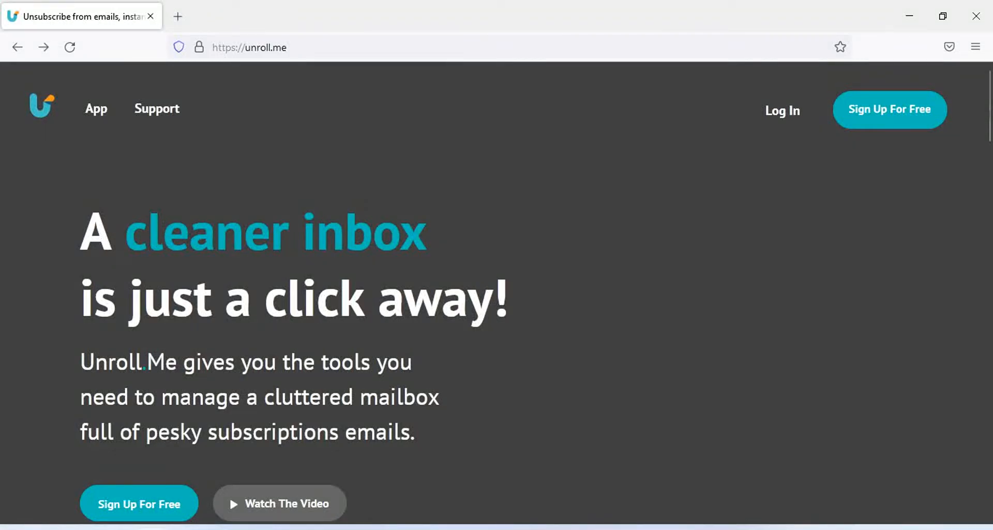
Begin free sign-up with Google and highlight the privacy notice's data-use and data-collection text
click(890, 109)
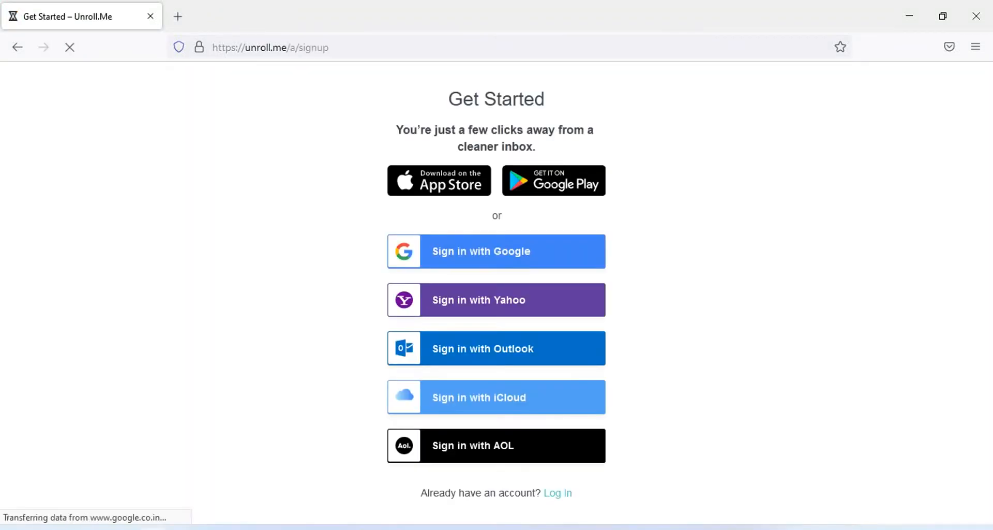
click(496, 252)
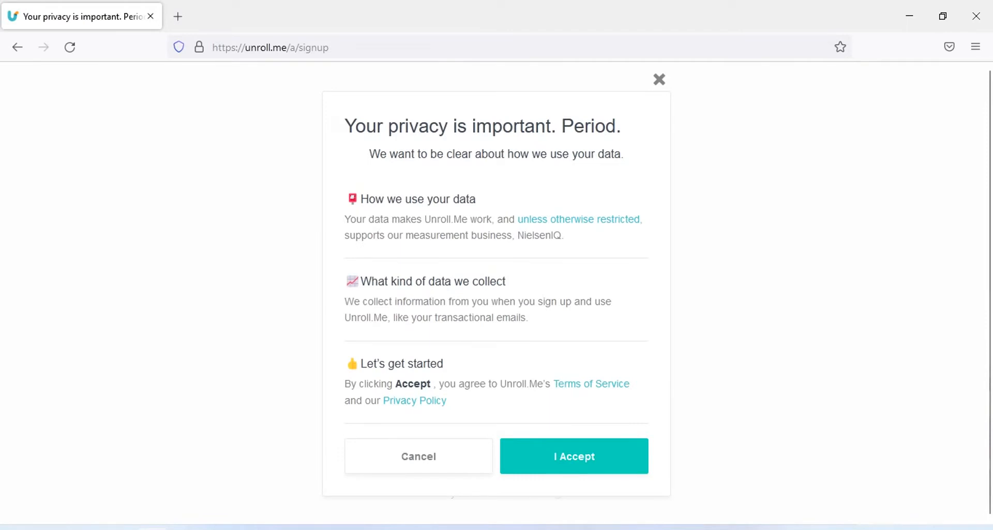
triple_click(482, 125)
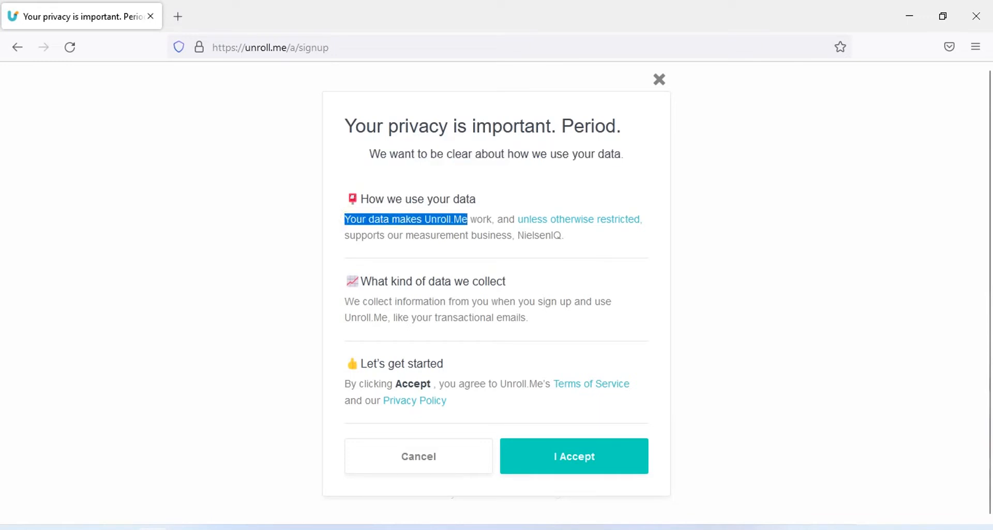
drag(468, 218, 496, 218)
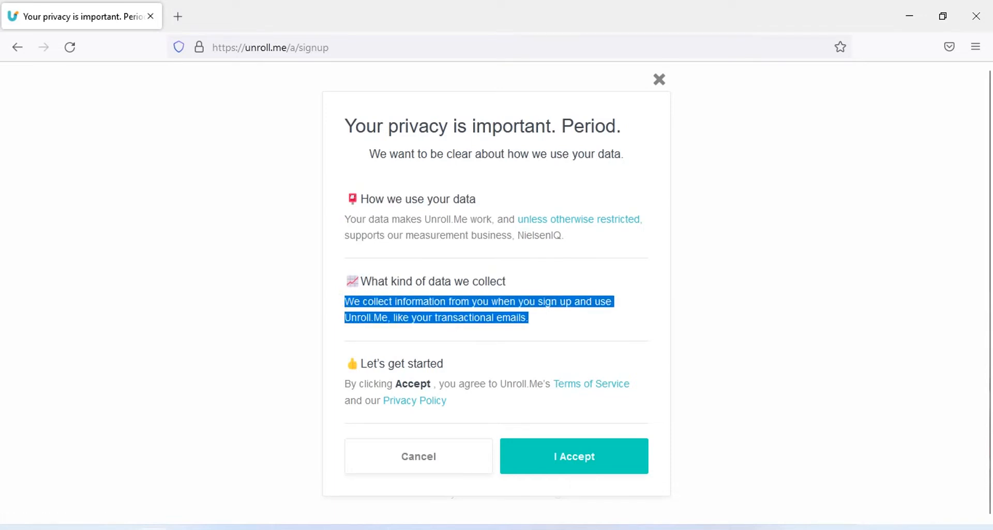
Accept the privacy terms, link the Gmail mailbox and choose manual app-password setup
click(573, 455)
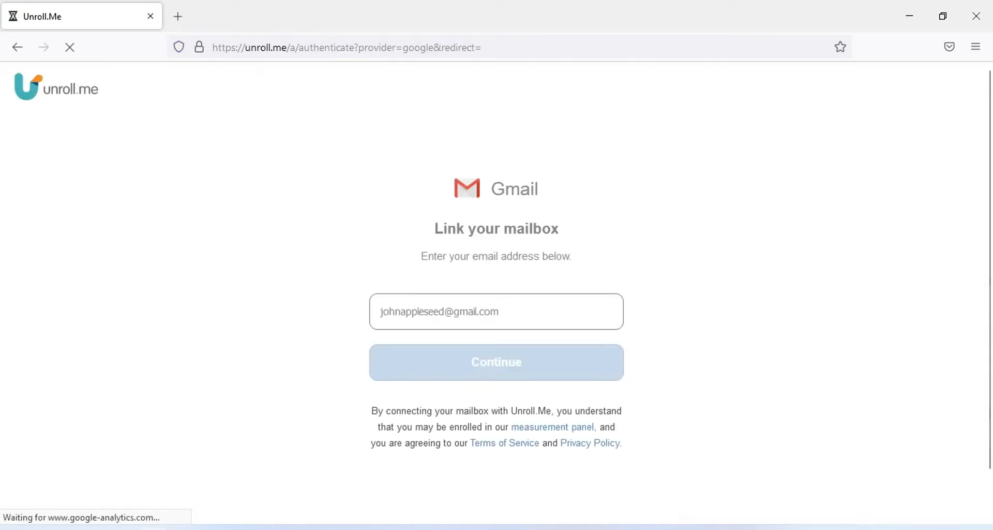
click(495, 362)
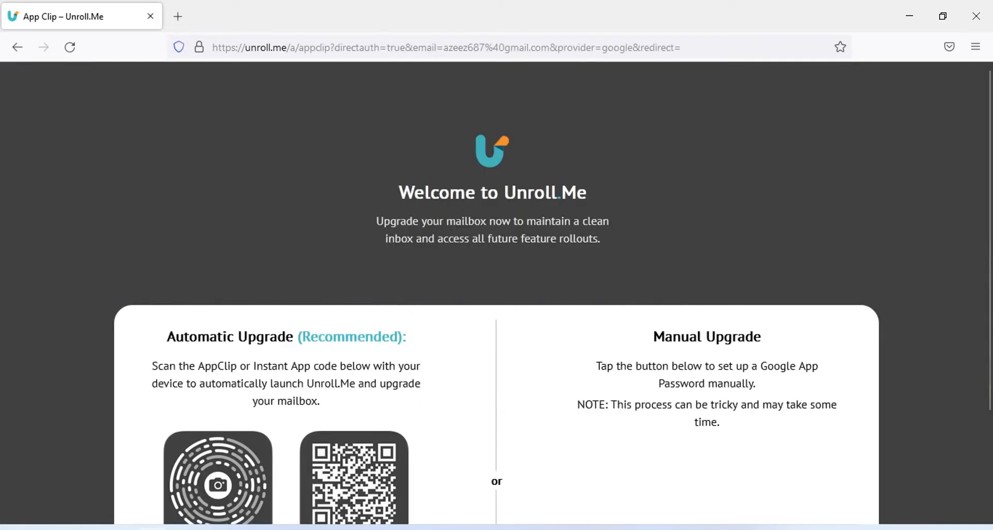
scroll(down, 3)
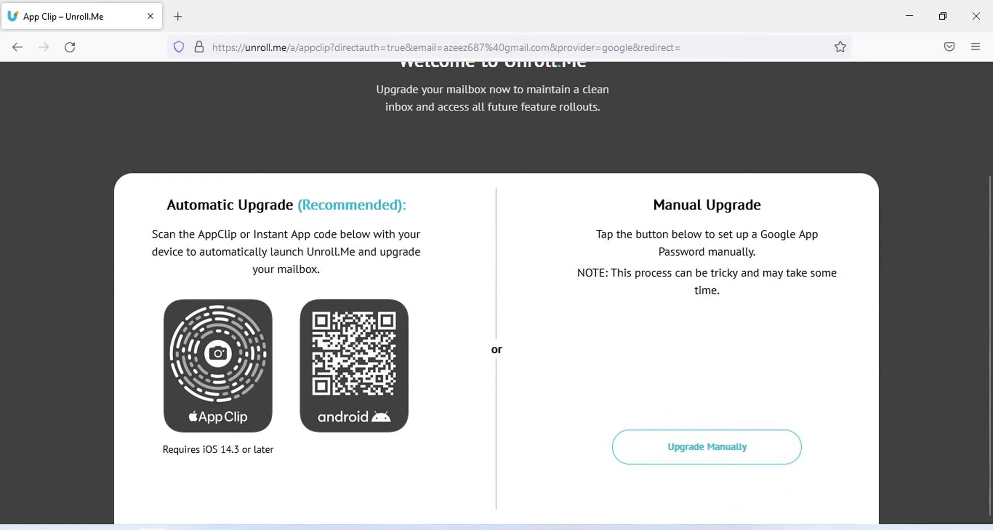
click(705, 445)
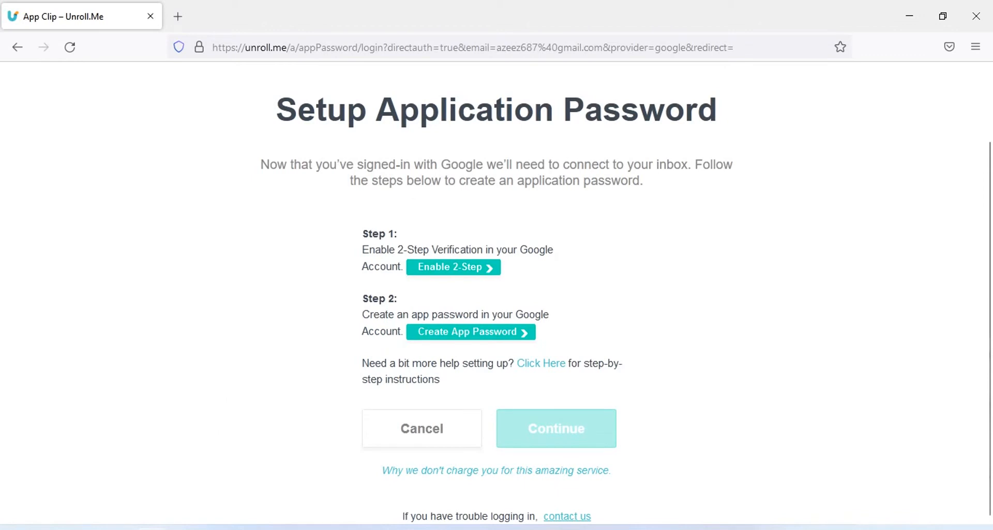
mouse_move(452, 267)
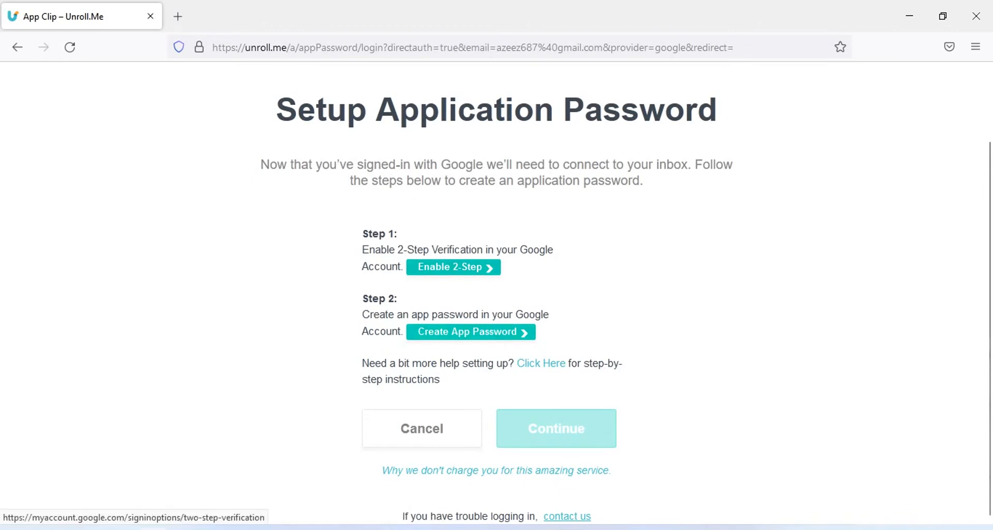
Enable 2-Step Verification for the app password, dismiss the Unsubscribe, Rollup and Keep in Inbox tour cards, and start editing
click(452, 267)
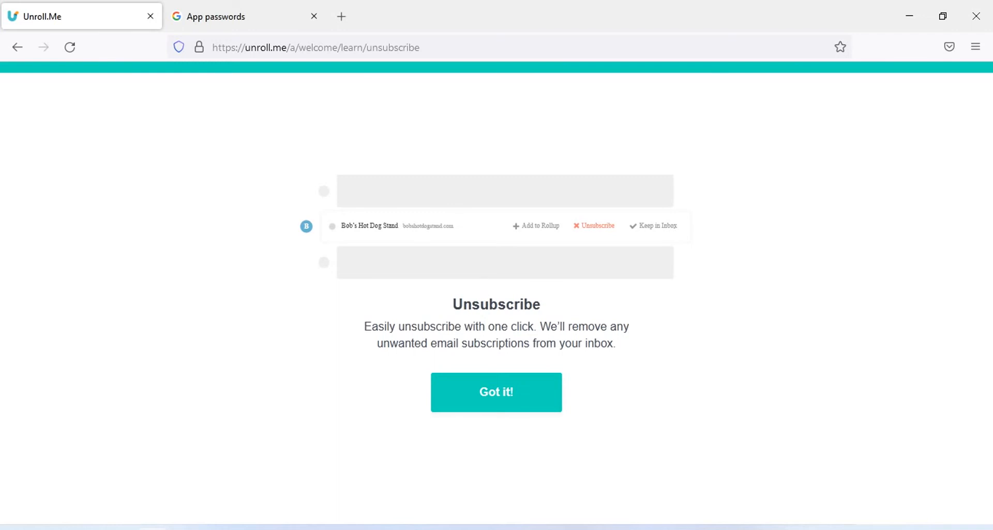
click(496, 391)
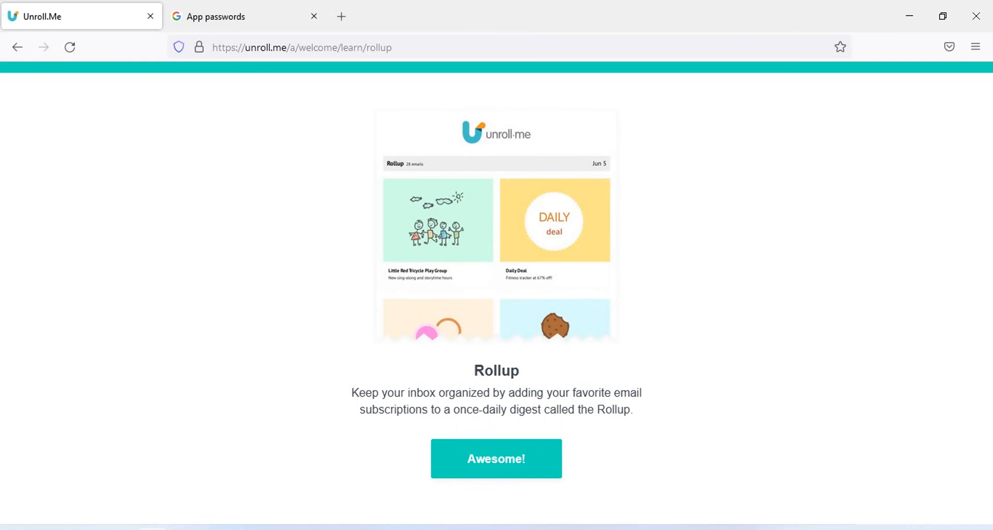
click(496, 459)
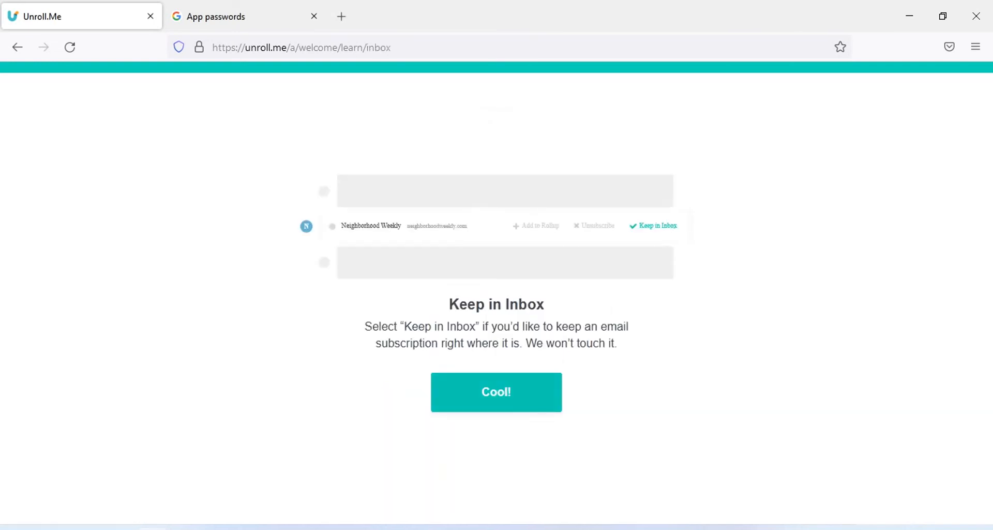
click(496, 391)
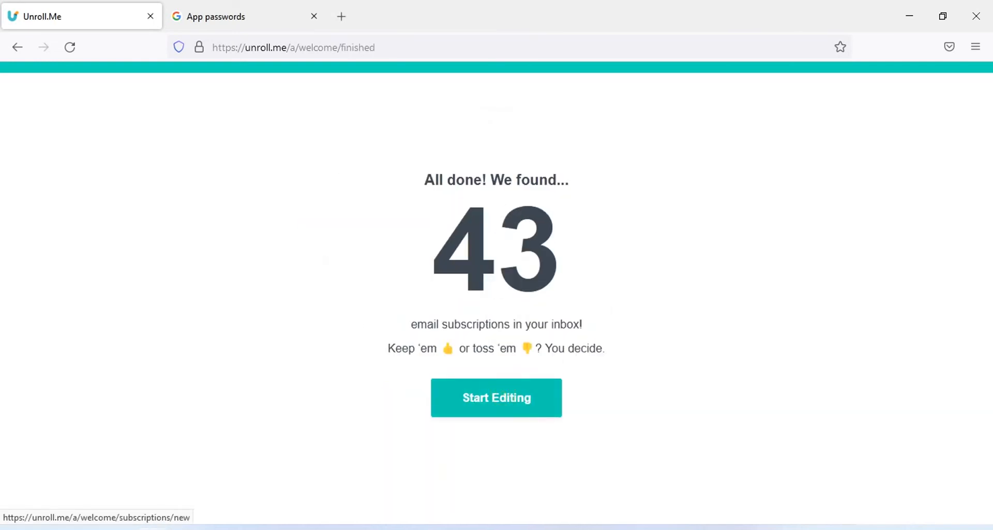
click(495, 398)
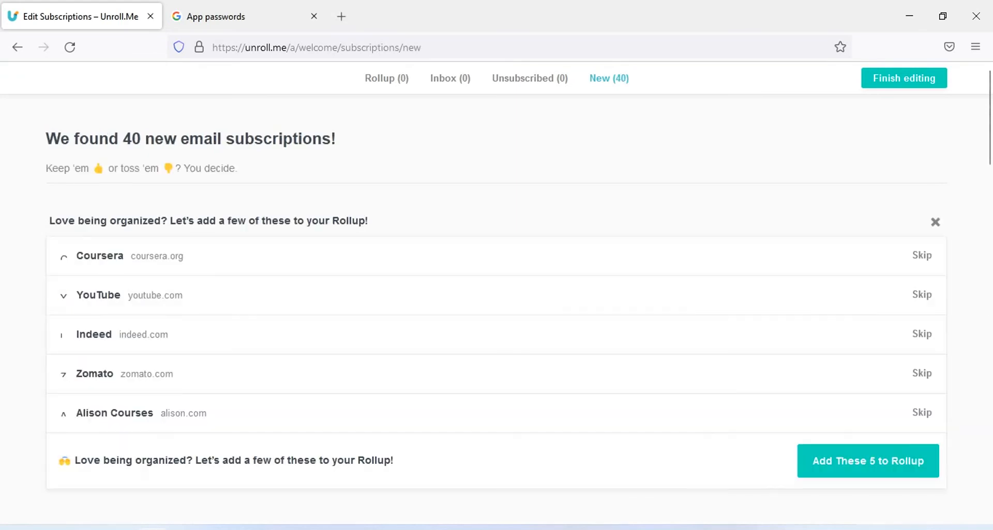
Unsubscribe from the Sandeep Khaira and Cisco emails, then finish editing the new subscriptions
scroll(down, 3)
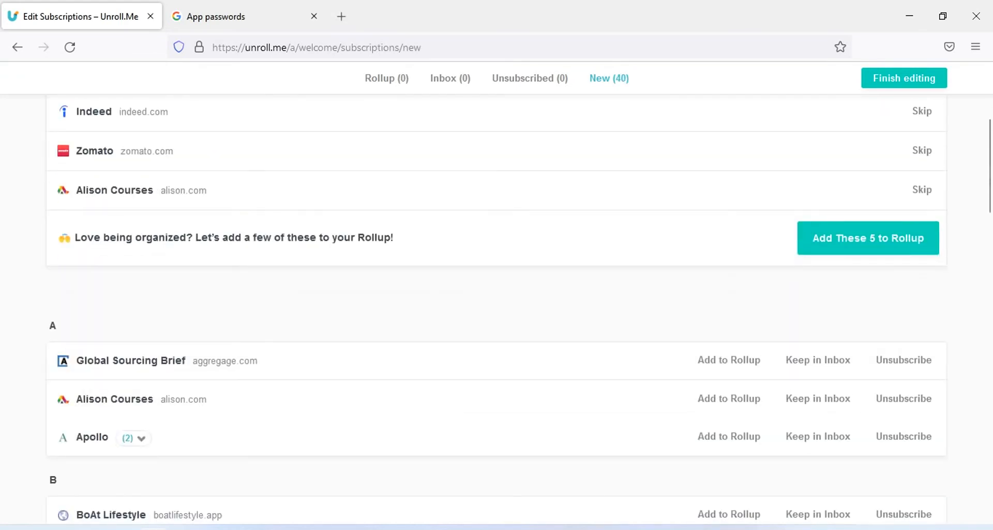
scroll(down, 3)
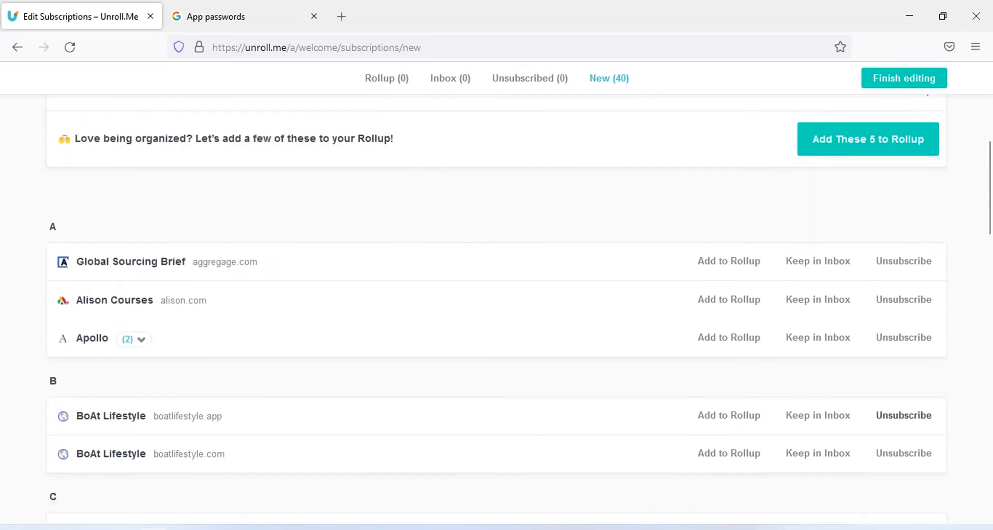
scroll(down, 3)
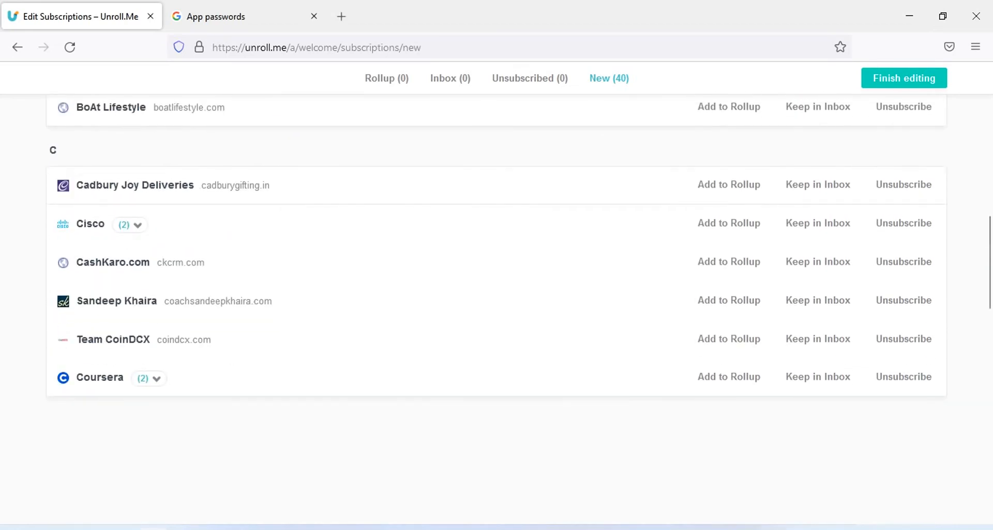
click(903, 300)
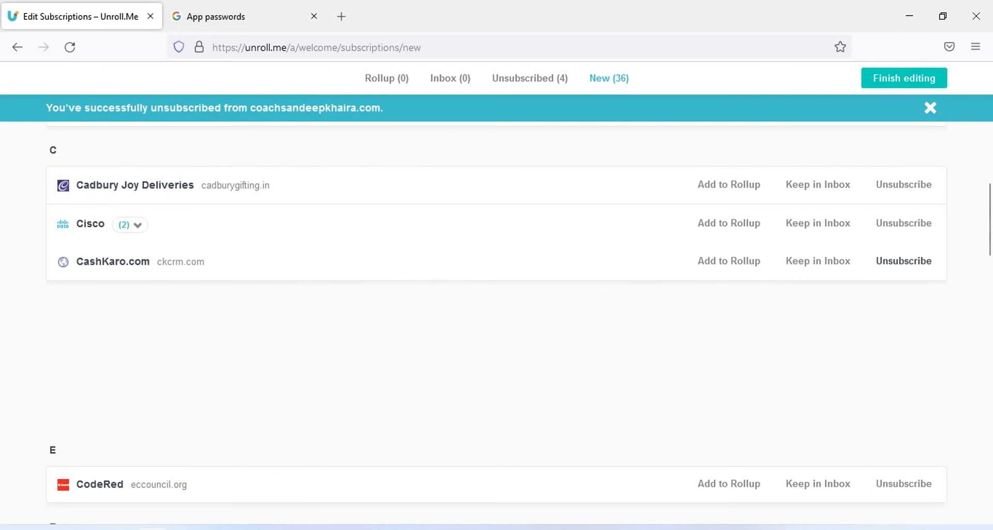
click(903, 223)
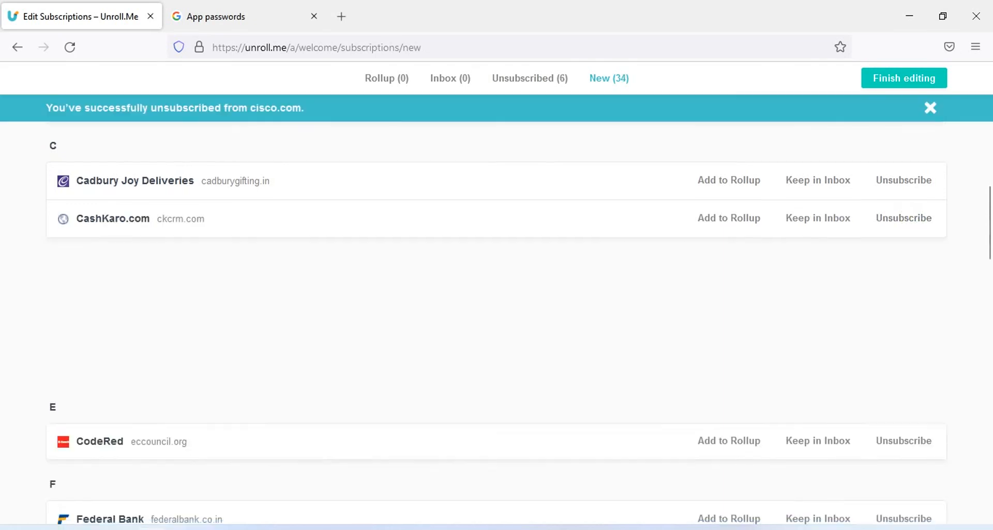
scroll(down, 3)
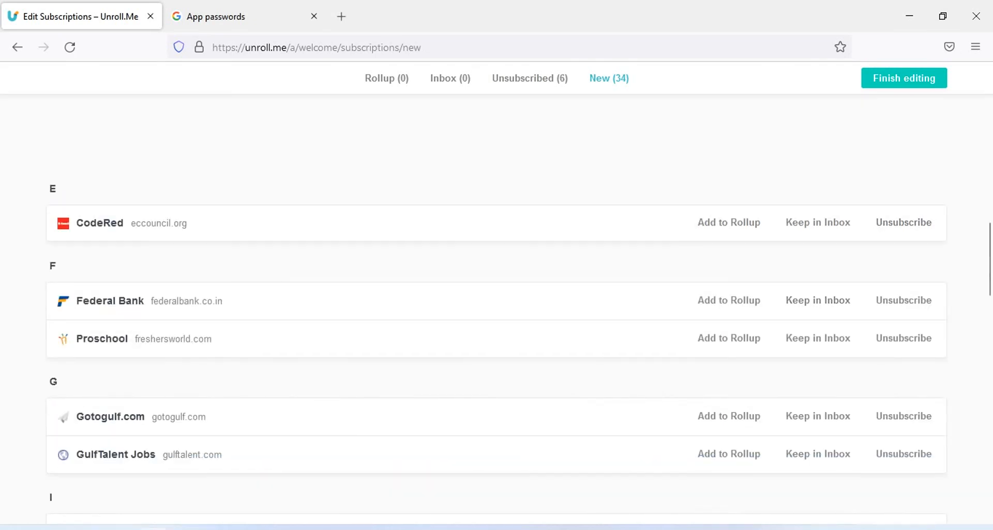
click(903, 77)
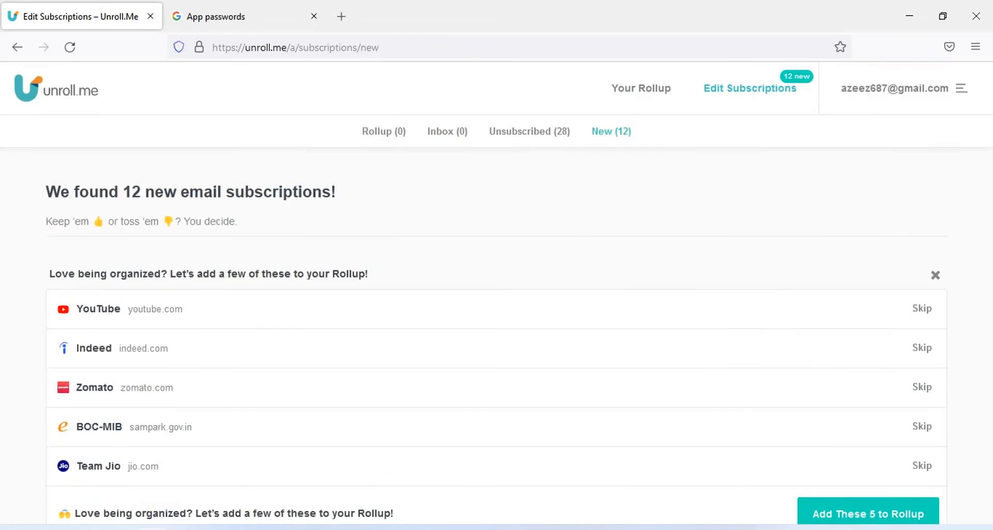
mouse_move(529, 132)
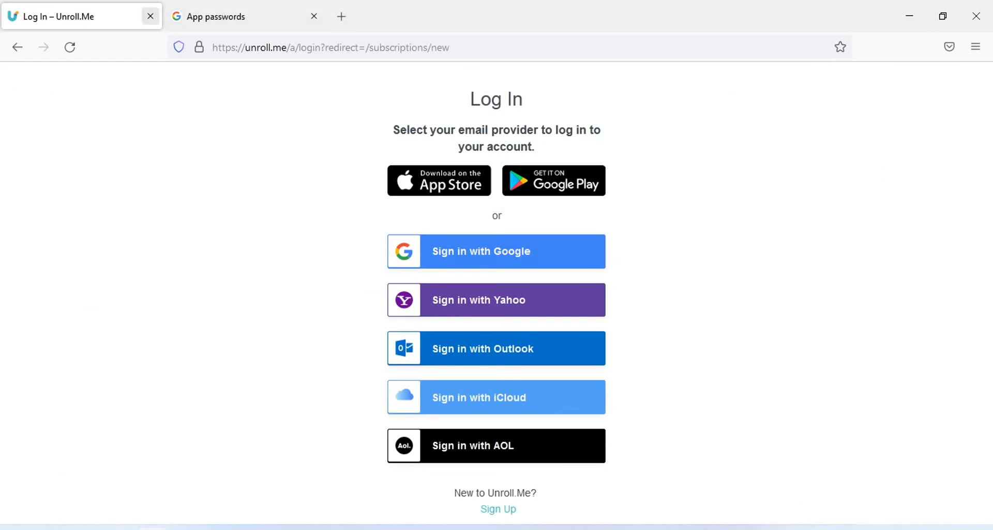
mouse_move(150, 15)
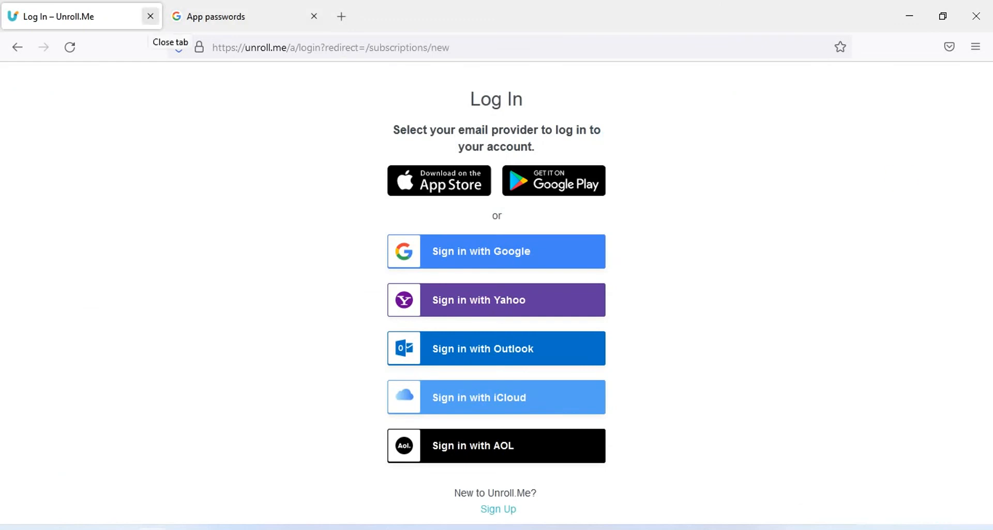